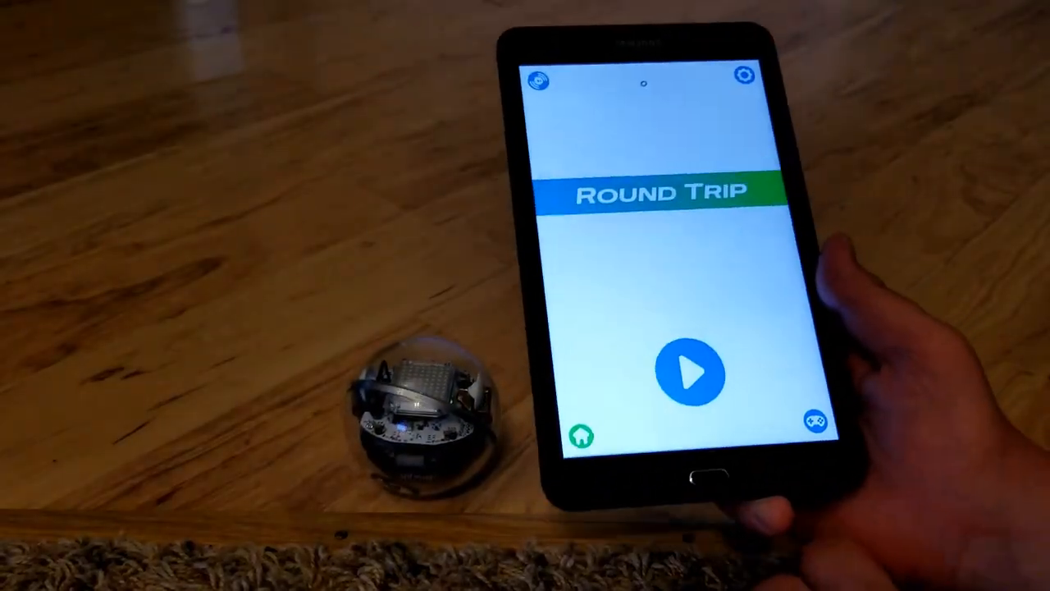
Start the Round Trip game with the robot in Sphero Play.
{"action": "left_click", "coordinate": [693, 373]}
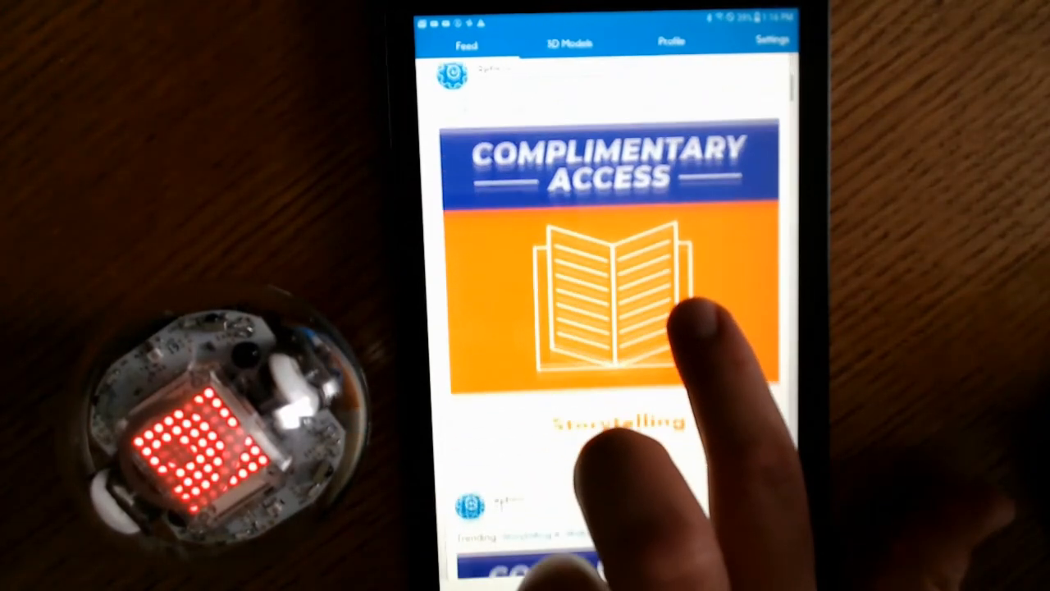
Scroll the Sphero Edu feed to find the Storytelling 5: Titanic Functions post.
{"action": "scroll", "scroll_direction": "down", "scroll_amount": 3}
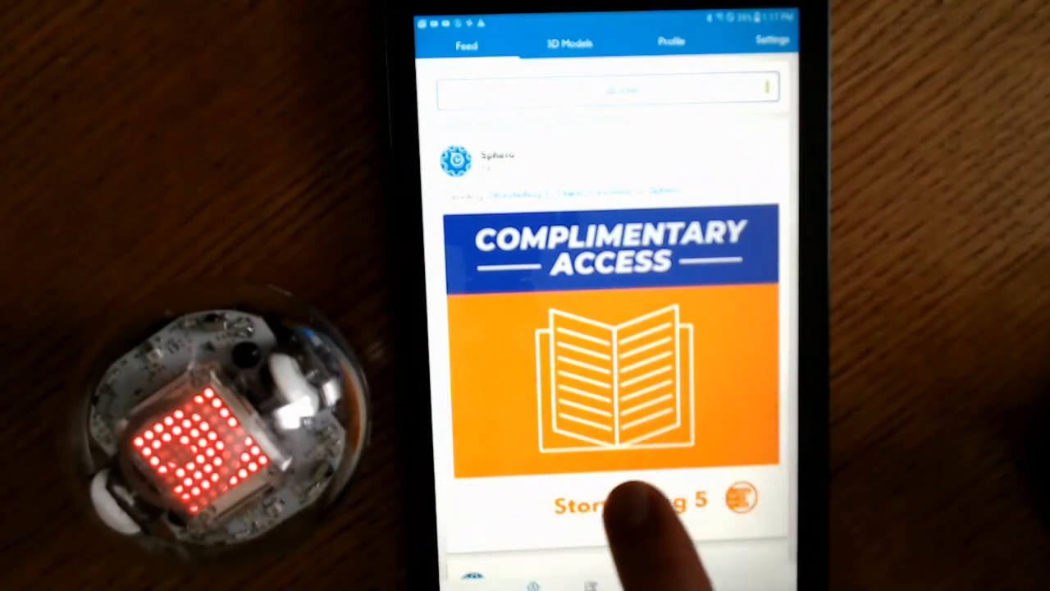
{"action": "scroll", "scroll_direction": "down", "scroll_amount": 3}
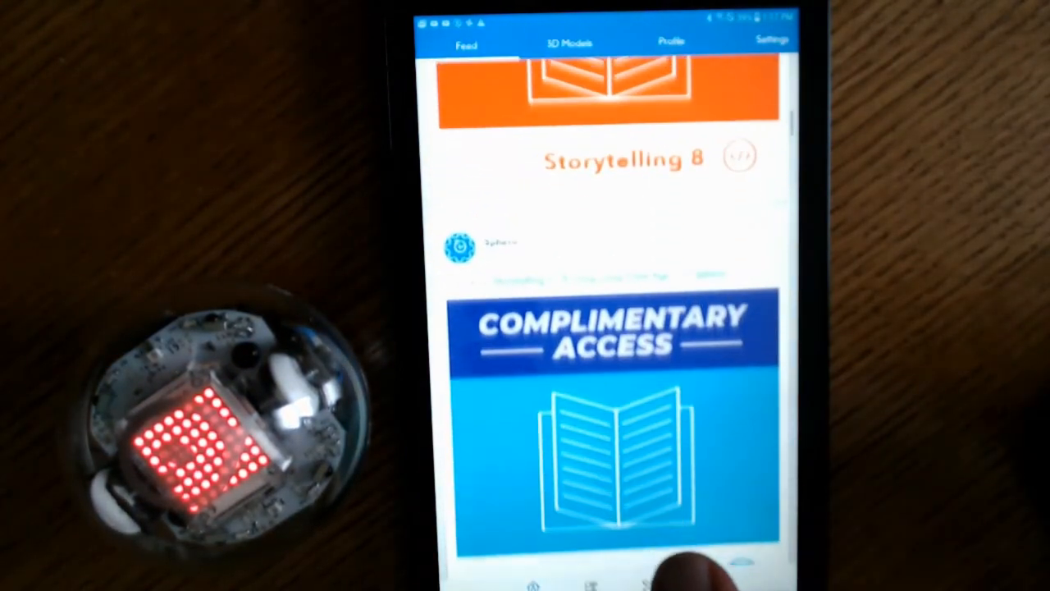
{"action": "scroll", "scroll_direction": "up", "scroll_amount": 3}
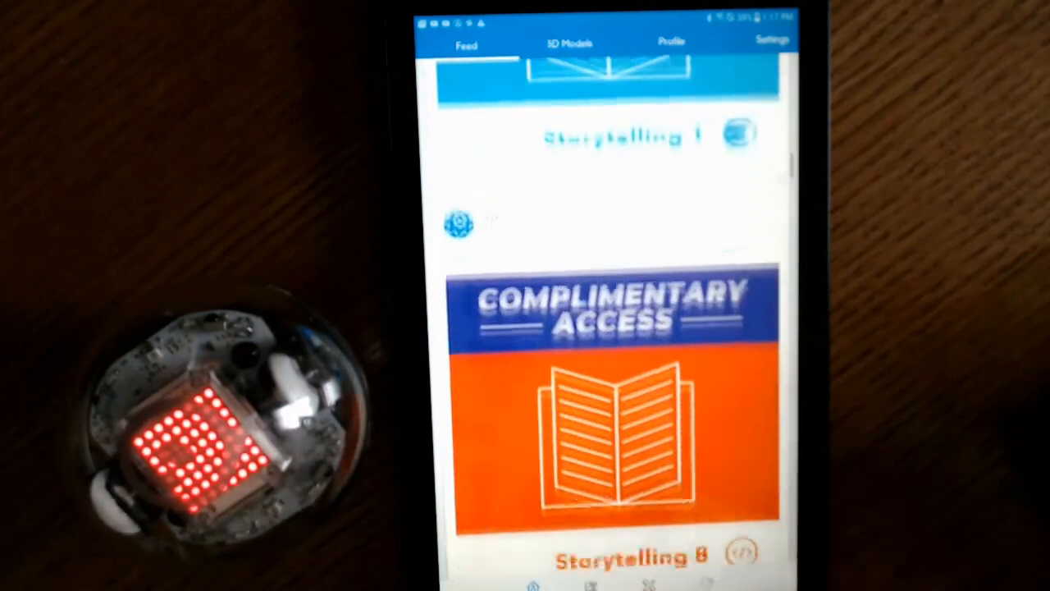
{"action": "scroll", "scroll_direction": "down", "scroll_amount": 3}
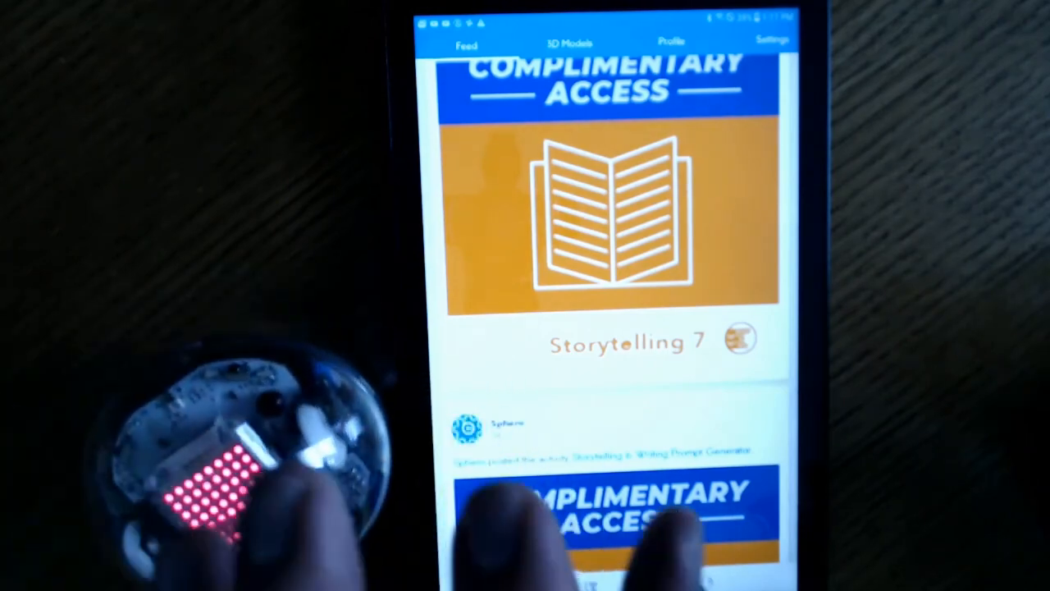
{"action": "scroll", "scroll_direction": "up", "scroll_amount": 3}
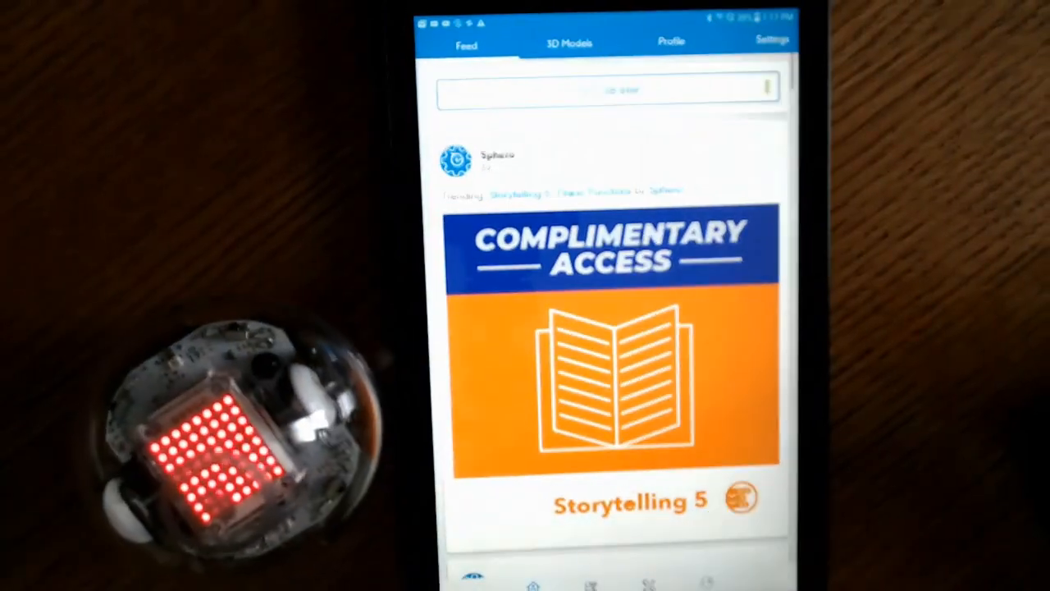
{"action": "scroll", "scroll_direction": "down", "scroll_amount": 3}
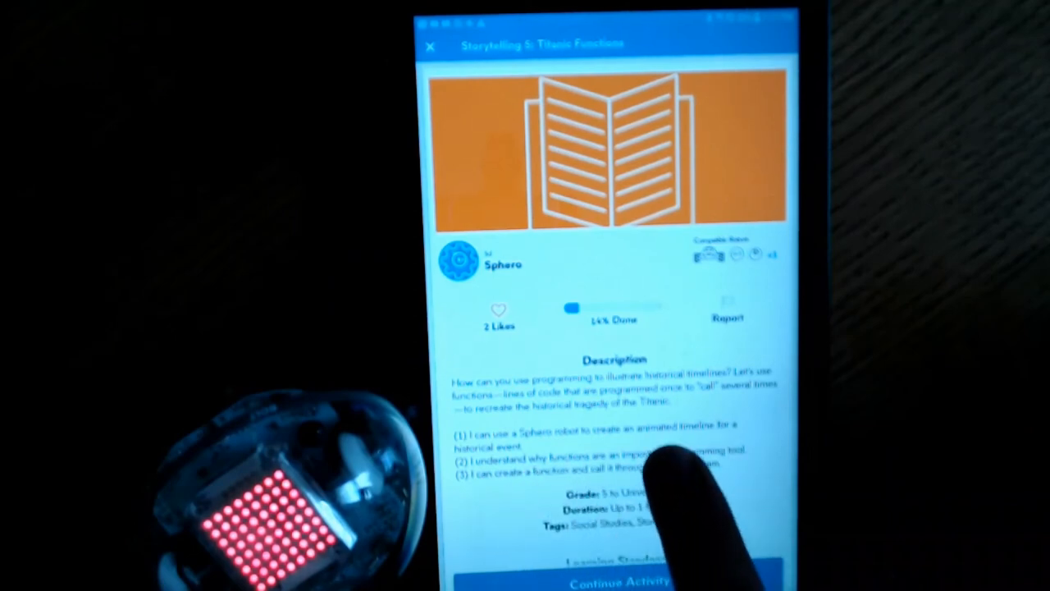
Scroll the Titanic Functions overview and continue into Exploration: The Titanic.
{"action": "scroll", "scroll_direction": "up", "scroll_amount": 3}
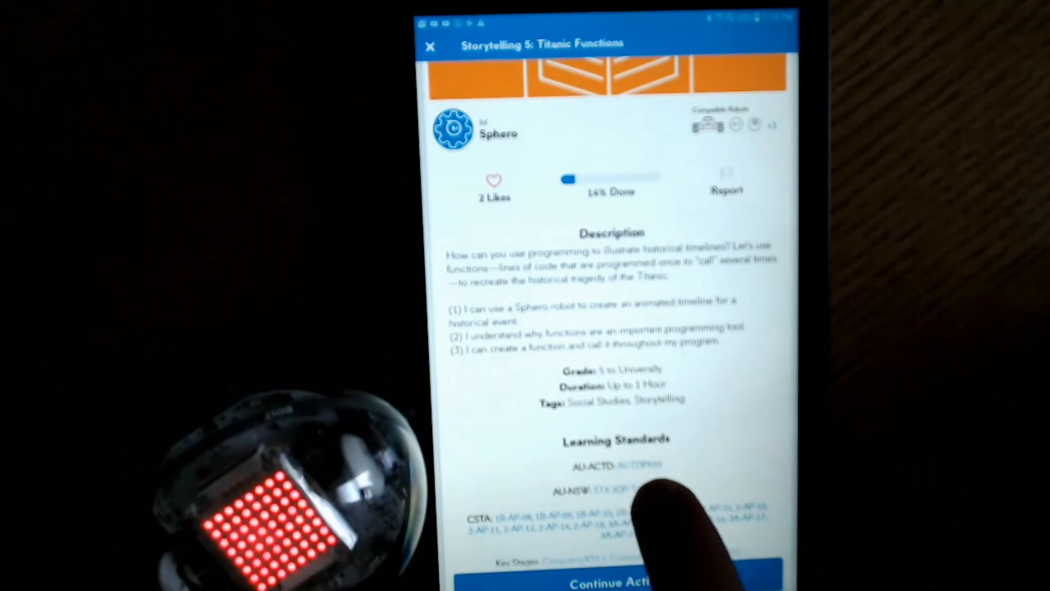
{"action": "scroll", "scroll_direction": "up", "scroll_amount": 3}
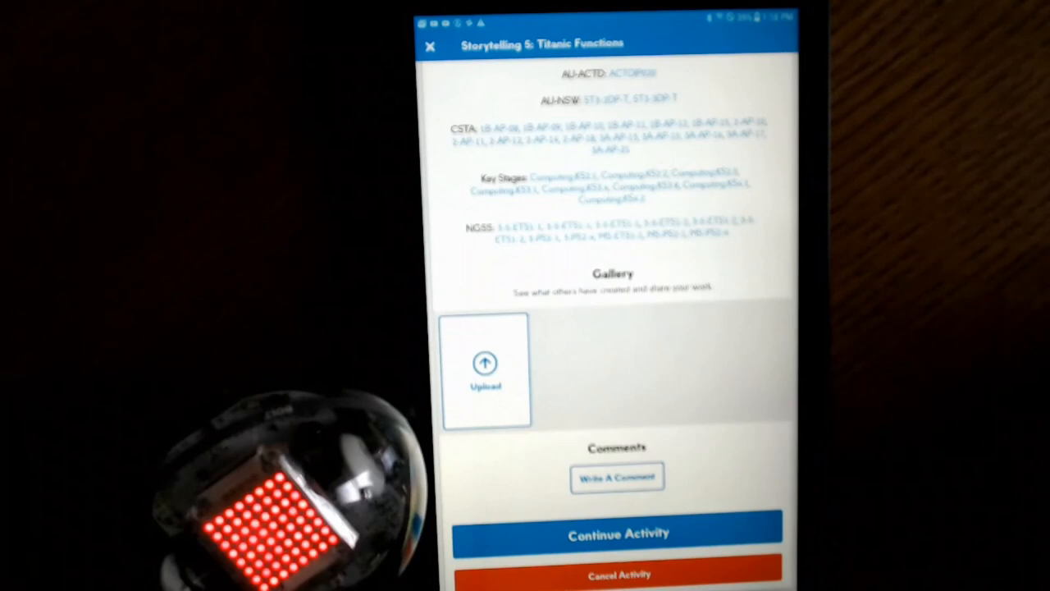
{"action": "left_click", "coordinate": [618, 532]}
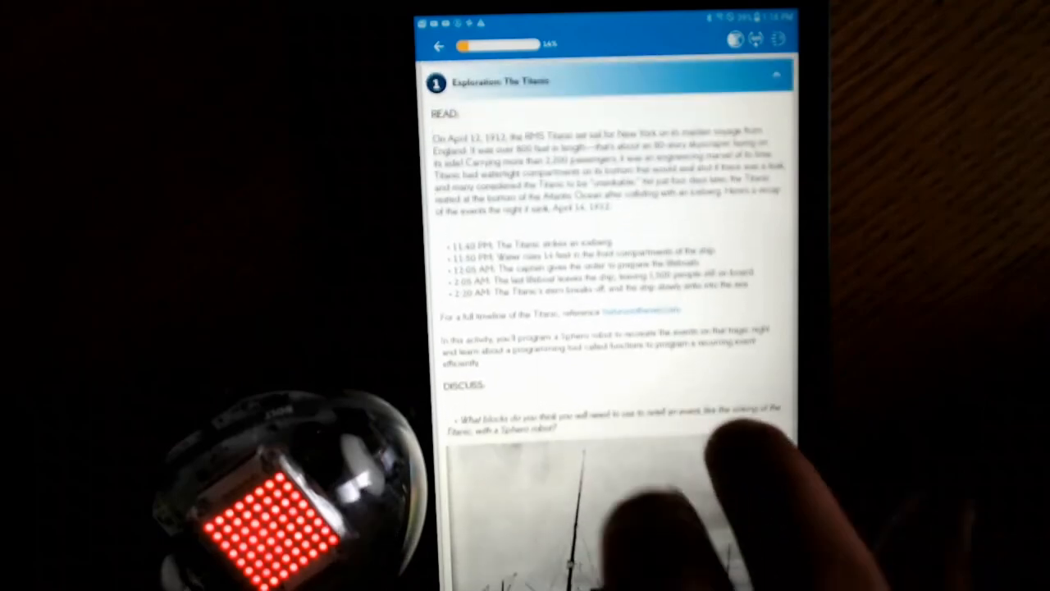
Scroll the Titanic lesson and mark Exploration: Functions complete.
{"action": "scroll", "scroll_direction": "down", "scroll_amount": 3}
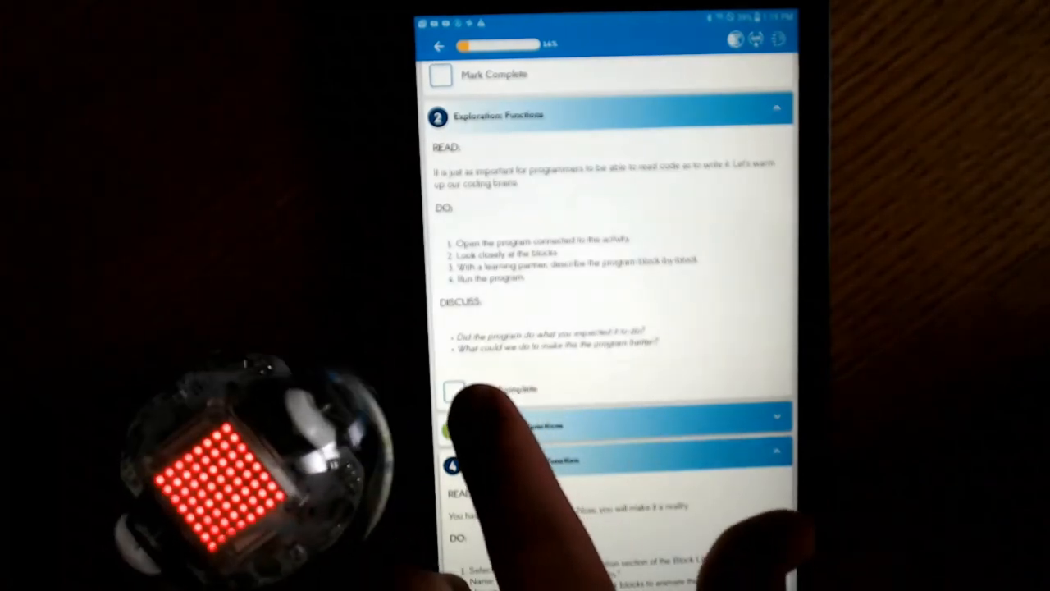
{"action": "left_click", "coordinate": [453, 391]}
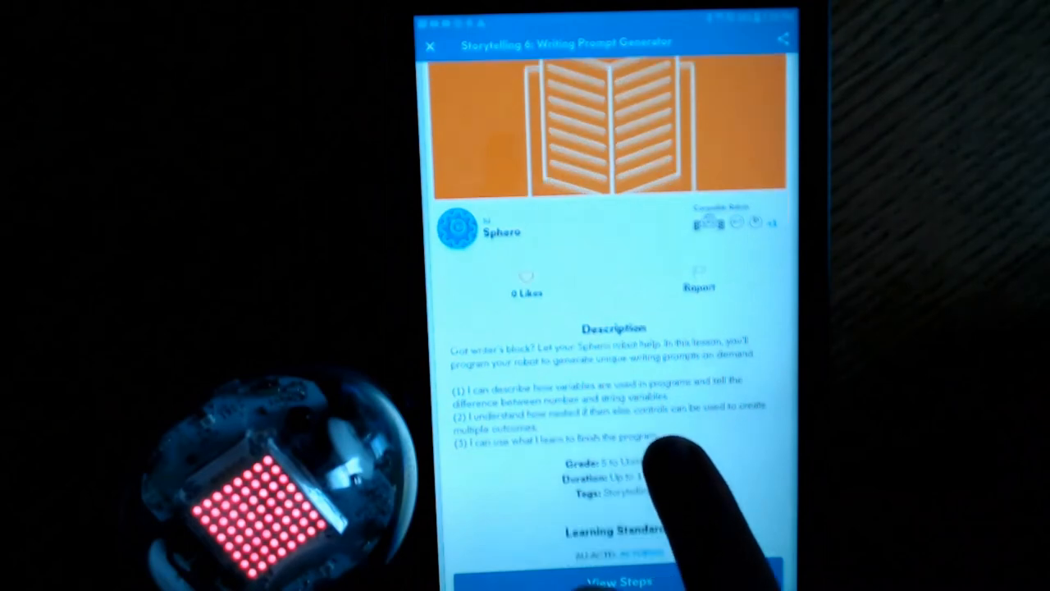
Close the Writing Prompt Generator activity and show the 3D Models tab.
{"action": "left_click", "coordinate": [430, 45]}
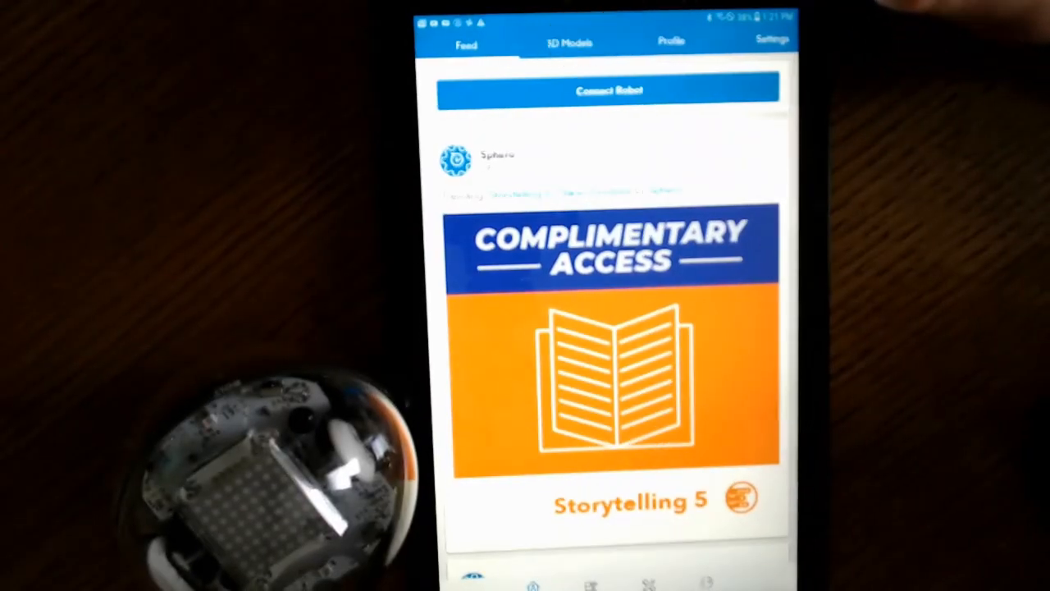
{"action": "left_click", "coordinate": [567, 41]}
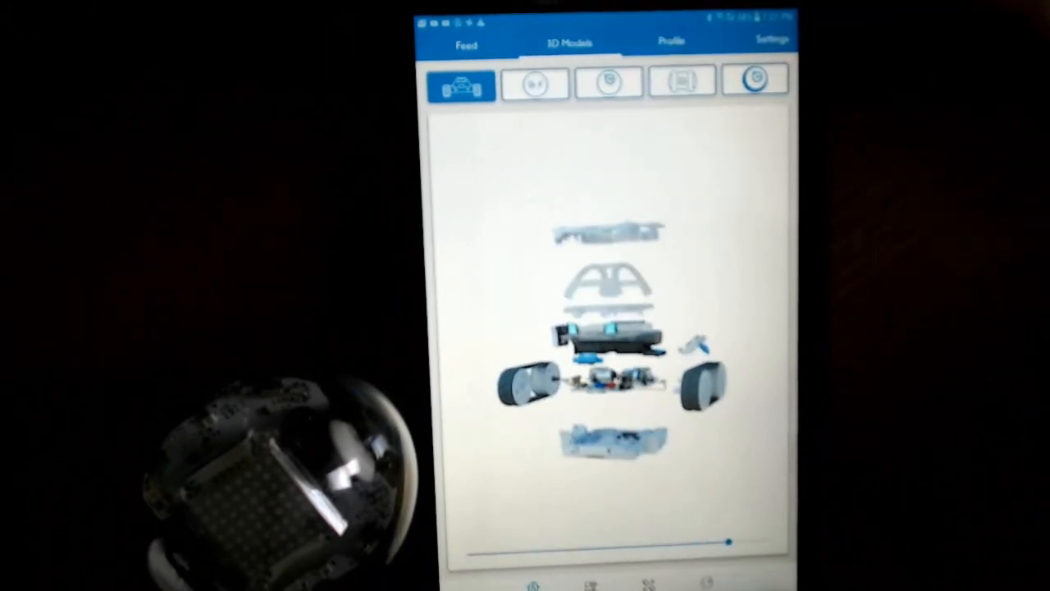
Switch to the Programs list and open a saved block program.
{"action": "left_click", "coordinate": [535, 80]}
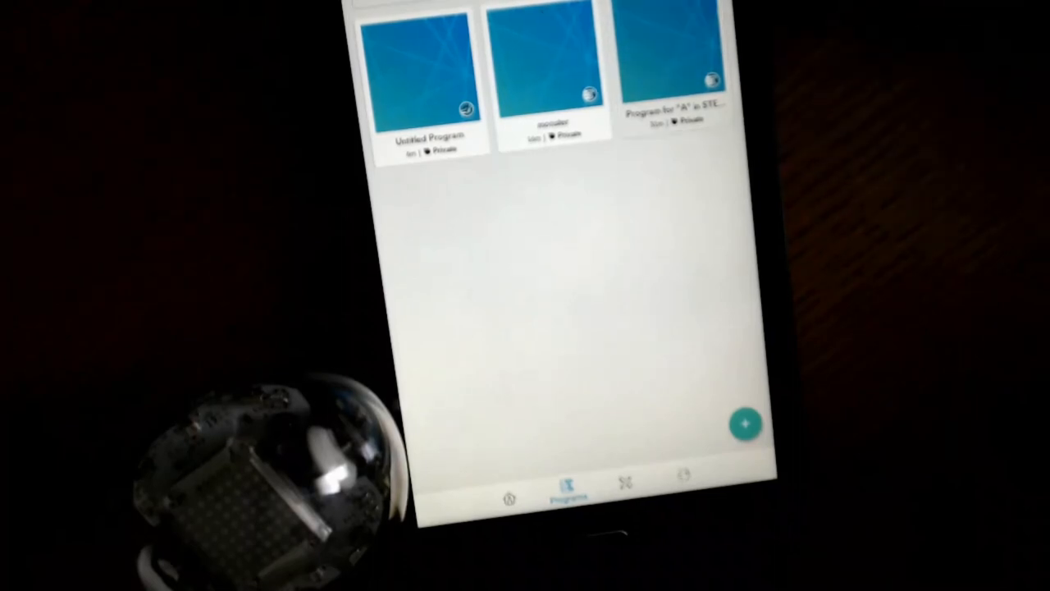
{"action": "left_click", "coordinate": [668, 66]}
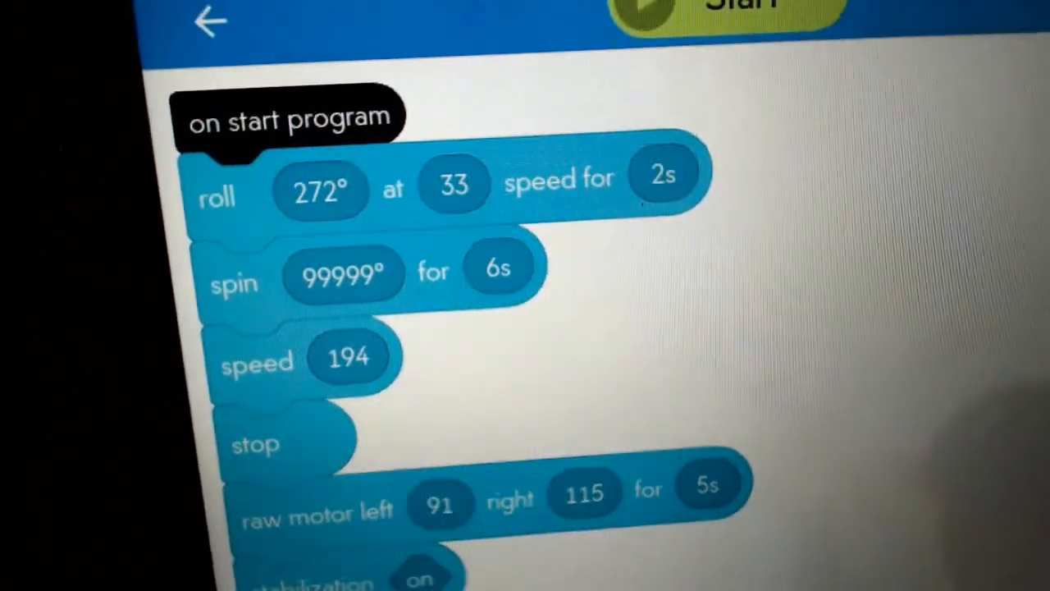
Scroll through the stabilization, main LED, fade, strobe and speak Hello blocks.
{"action": "scroll", "scroll_direction": "down", "scroll_amount": 3}
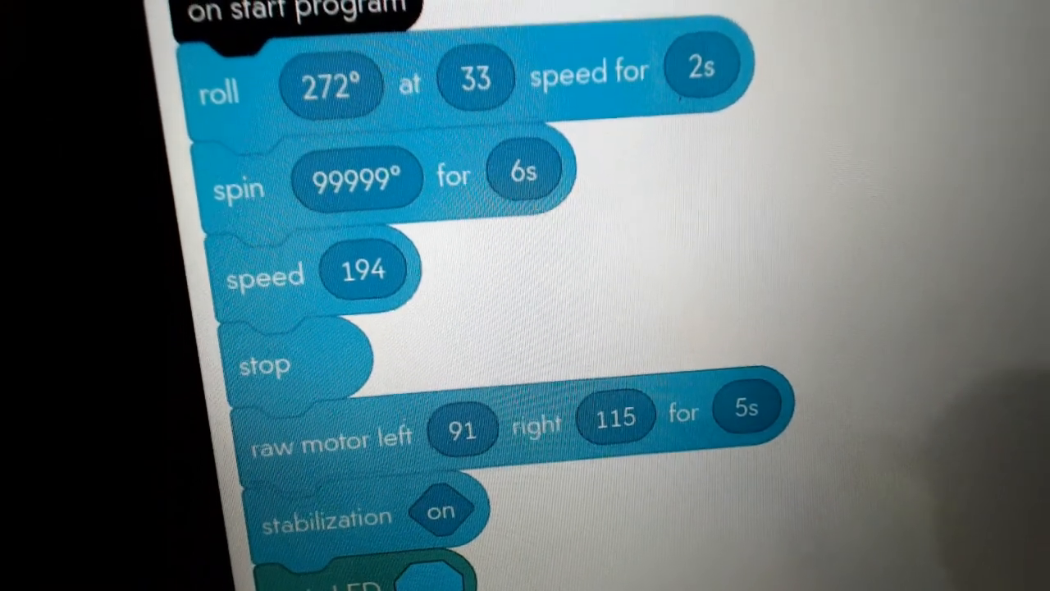
{"action": "scroll", "scroll_direction": "down", "scroll_amount": 3}
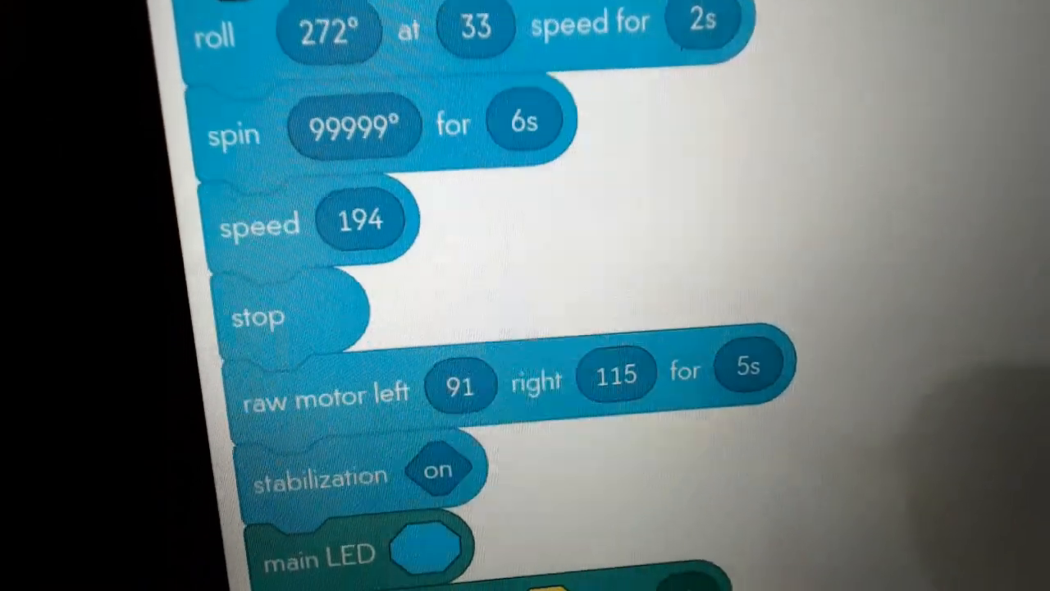
{"action": "scroll", "scroll_direction": "down", "scroll_amount": 3}
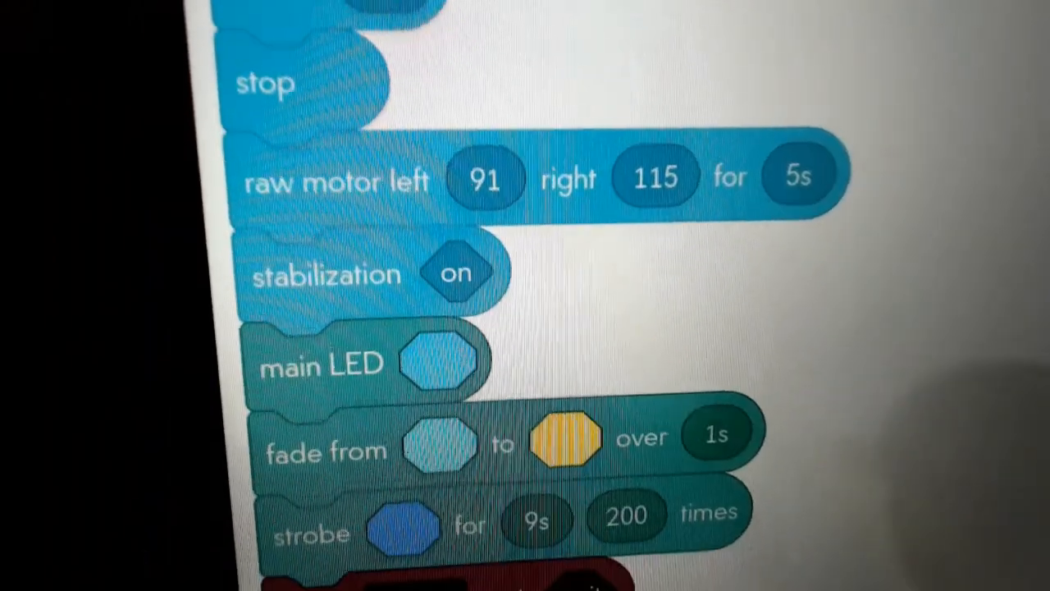
{"action": "scroll", "scroll_direction": "down", "scroll_amount": 3}
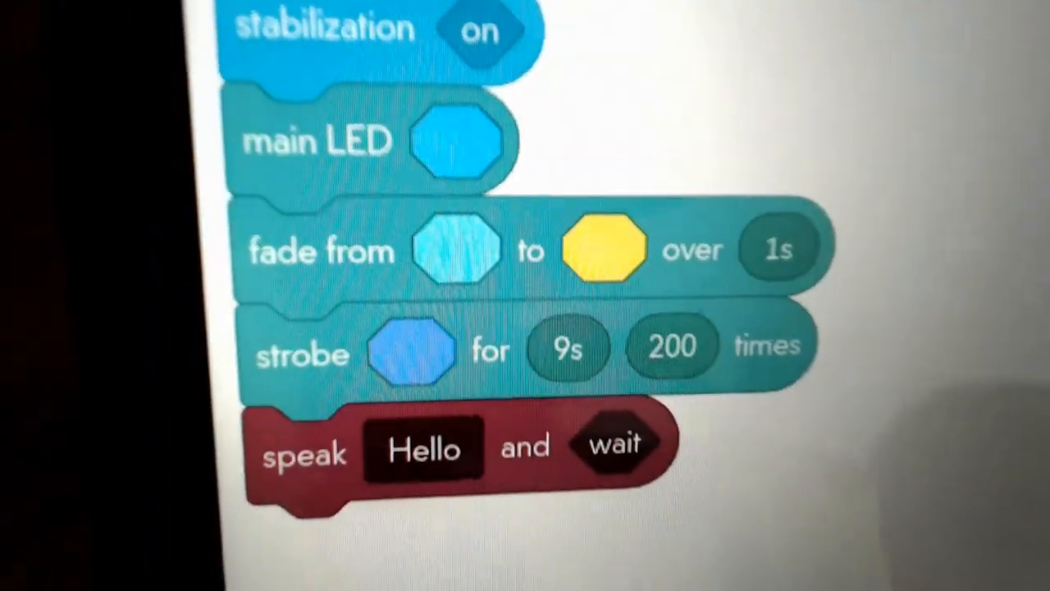
{"action": "scroll", "scroll_direction": "up", "scroll_amount": 3}
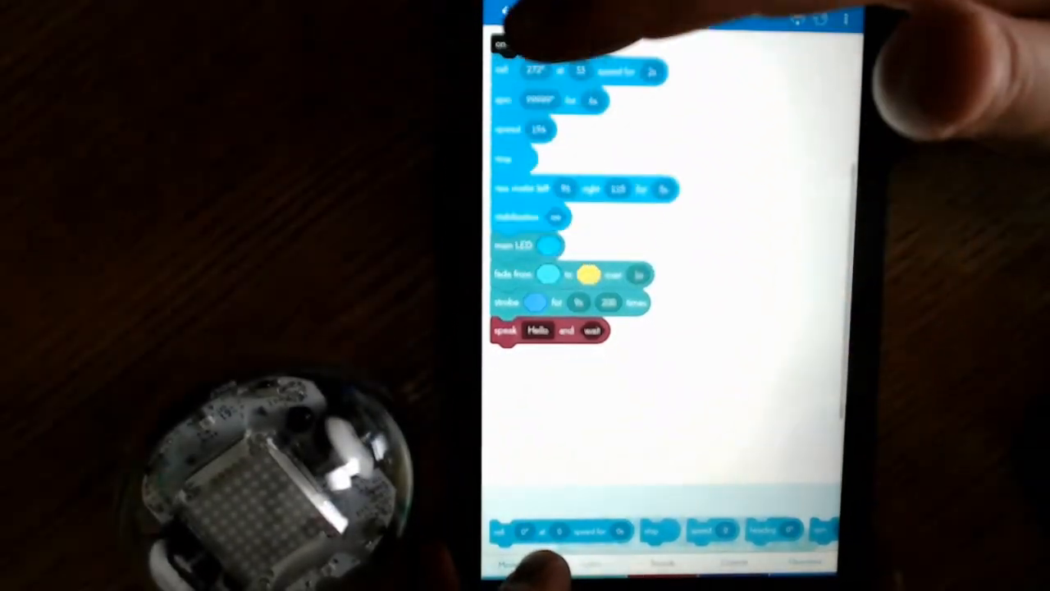
Return from the block editor to the My Programs list.
{"action": "left_click", "coordinate": [549, 247]}
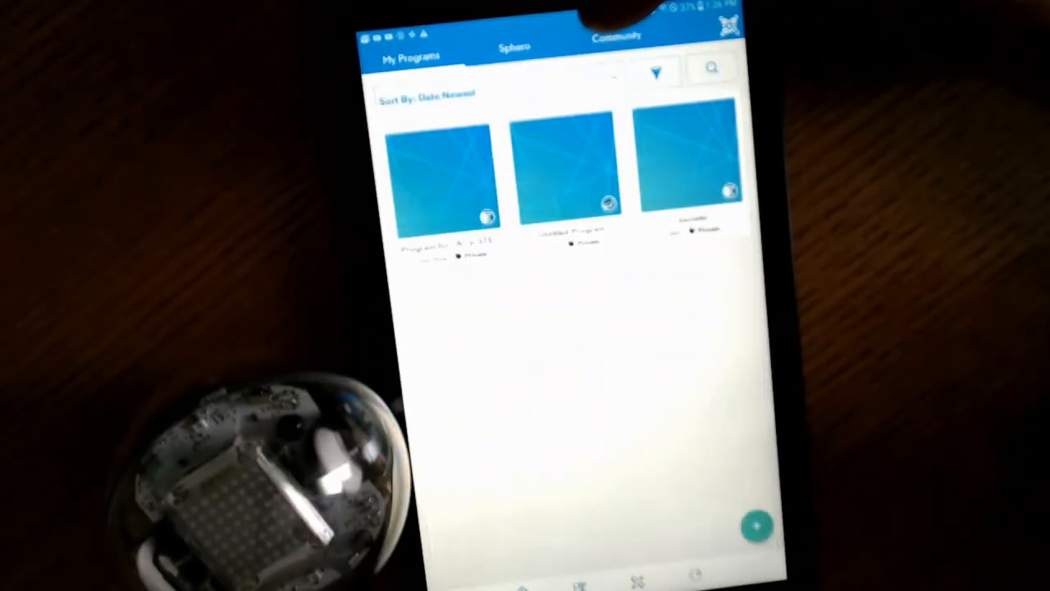
Open the program filter and adjust the Filter by Program type setting.
{"action": "left_click", "coordinate": [655, 68]}
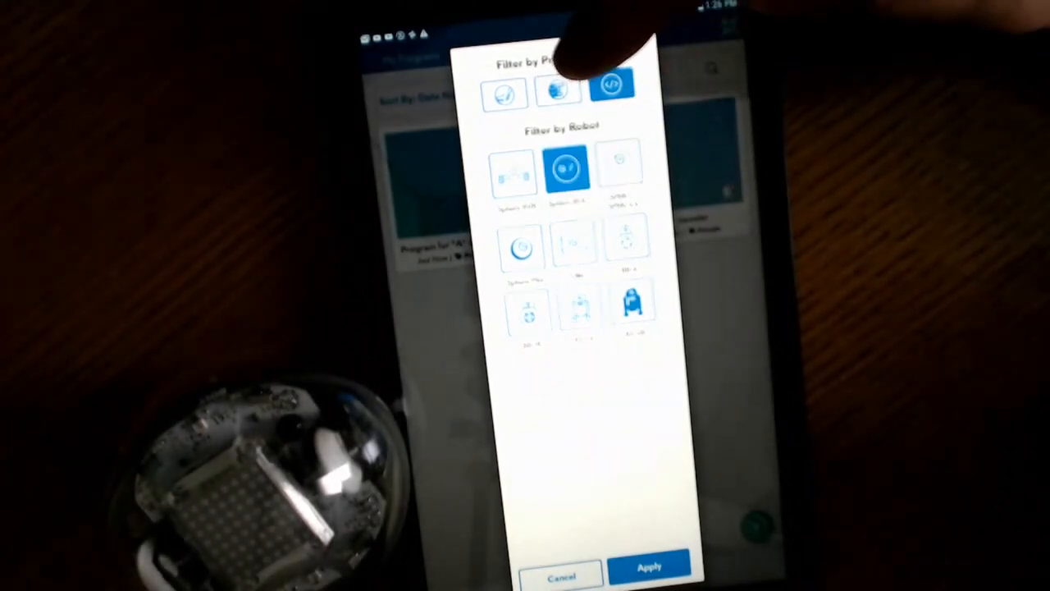
{"action": "left_click", "coordinate": [611, 91]}
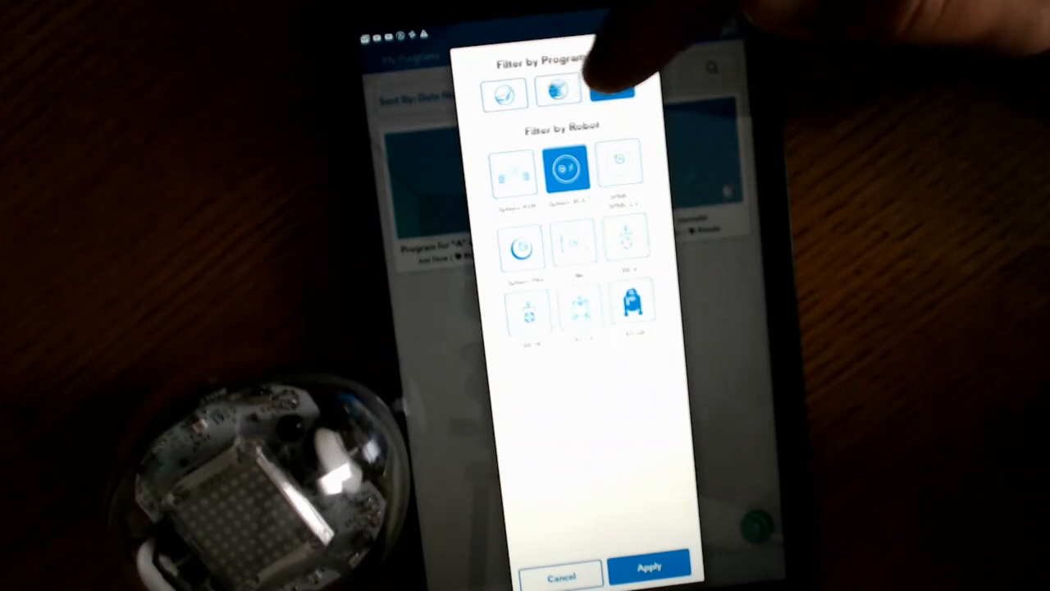
{"action": "left_click", "coordinate": [610, 90]}
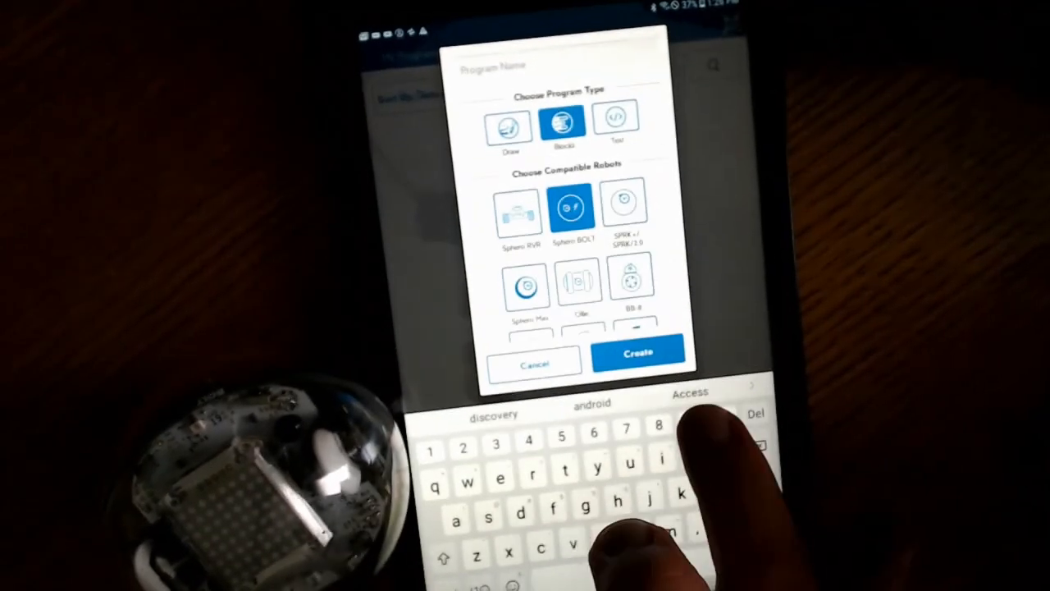
Create the BOLT block program and give a block a 3-second period.
{"action": "left_click", "coordinate": [638, 351]}
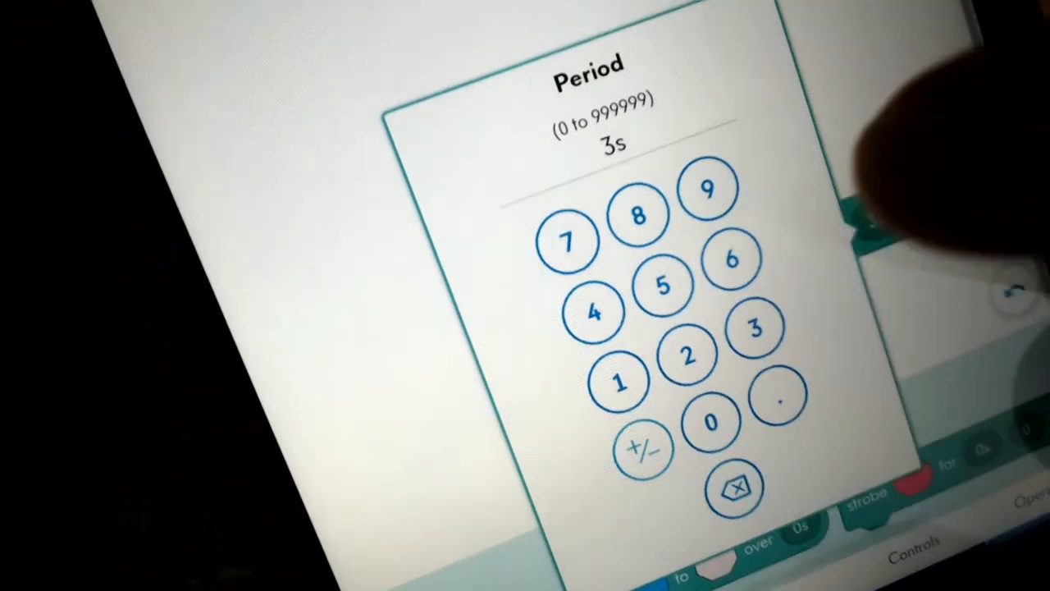
{"action": "left_click", "coordinate": [710, 421]}
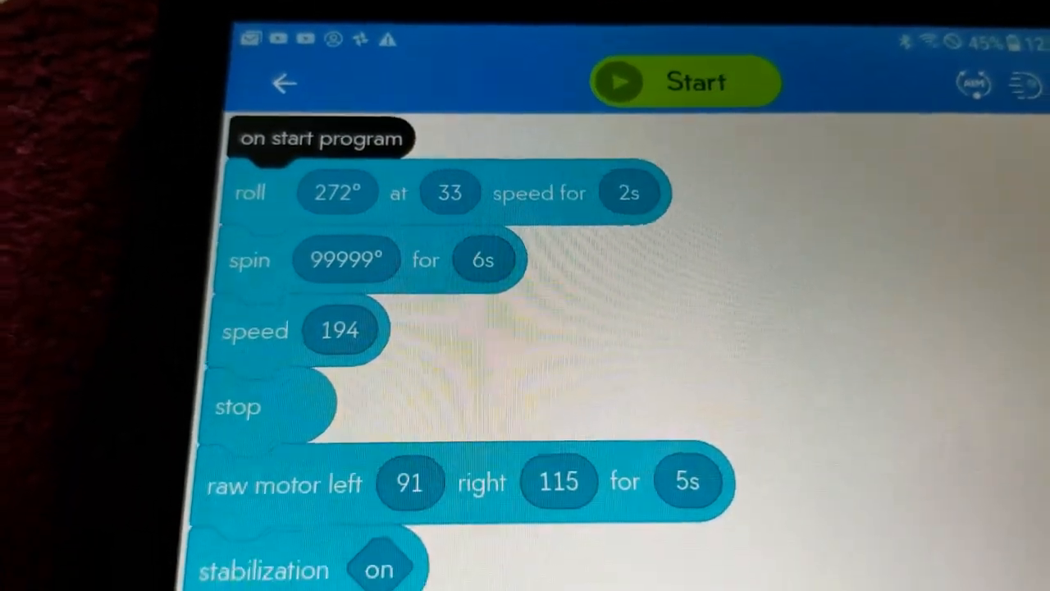
Scroll down through the roll-and-spin block program before running it on BOLT.
{"action": "scroll", "scroll_direction": "down", "scroll_amount": 3}
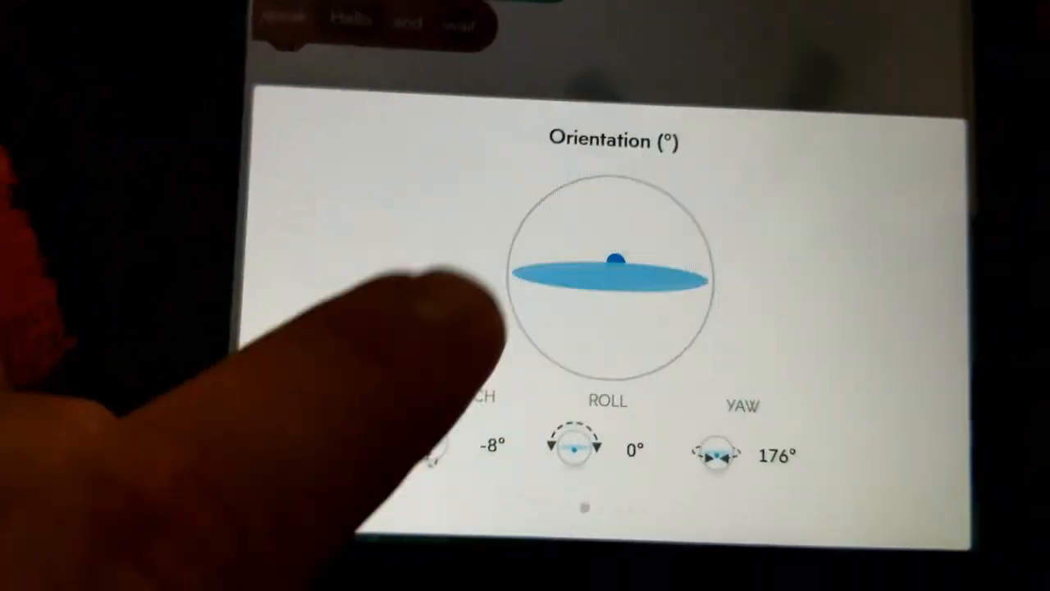
Dismiss the orientation readout to return to the roll 272° and spin 99999° blocks.
{"action": "scroll", "scroll_direction": "left", "scroll_amount": 3}
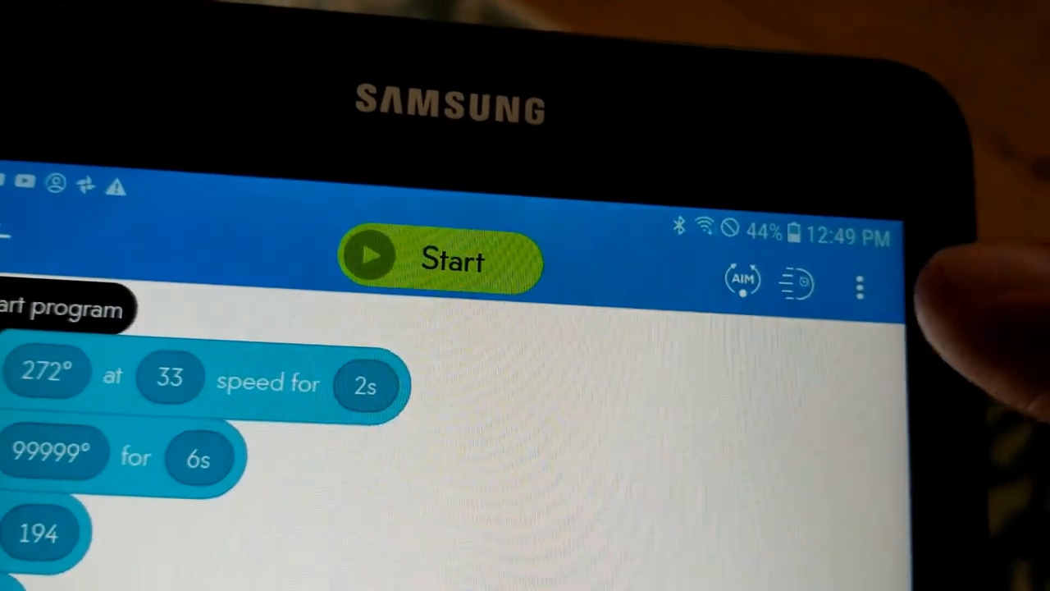
{"action": "left_click", "coordinate": [859, 287]}
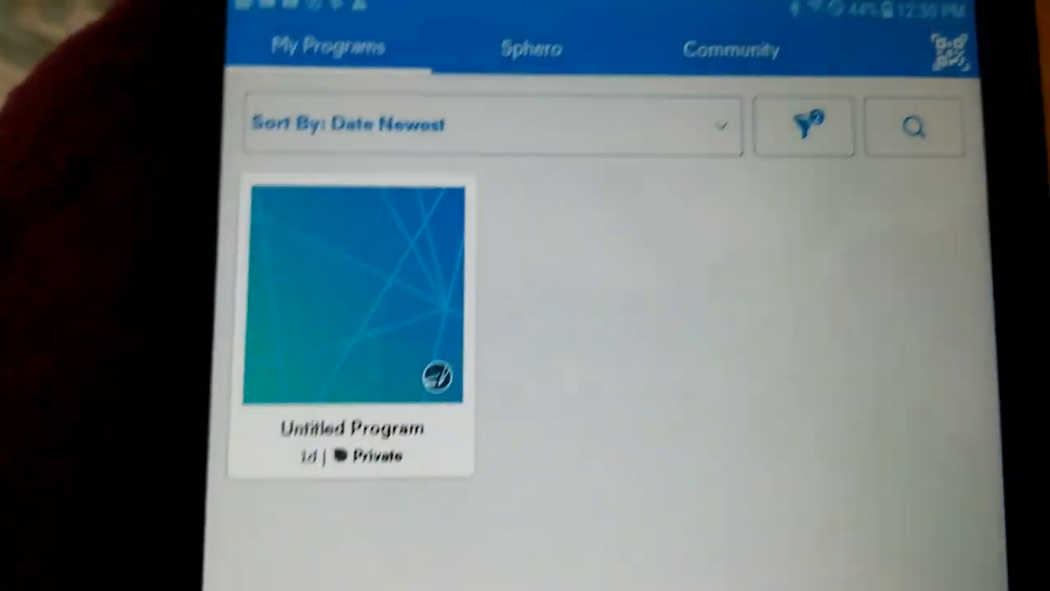
Open Untitled Program's details page and scroll through its likes, privacy and comments.
{"action": "left_click", "coordinate": [352, 295]}
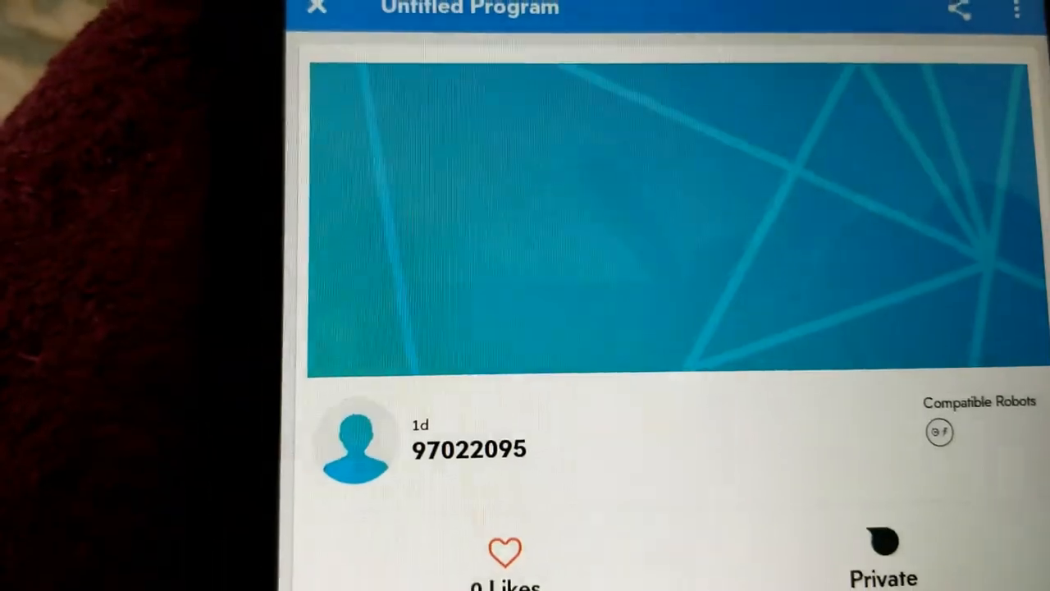
{"action": "scroll", "scroll_direction": "down", "scroll_amount": 3}
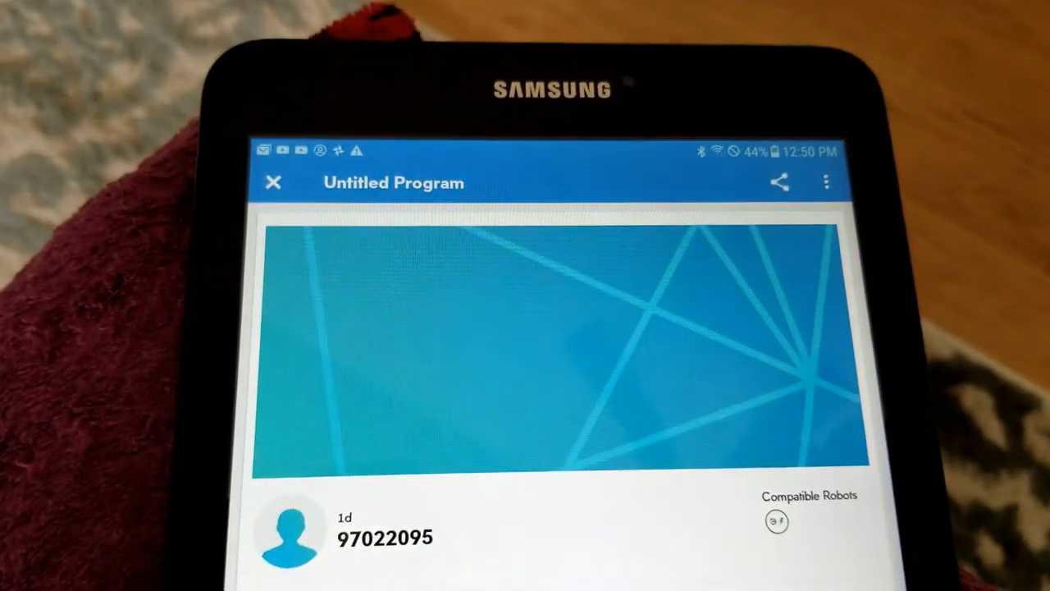
{"action": "scroll", "scroll_direction": "down", "scroll_amount": 3}
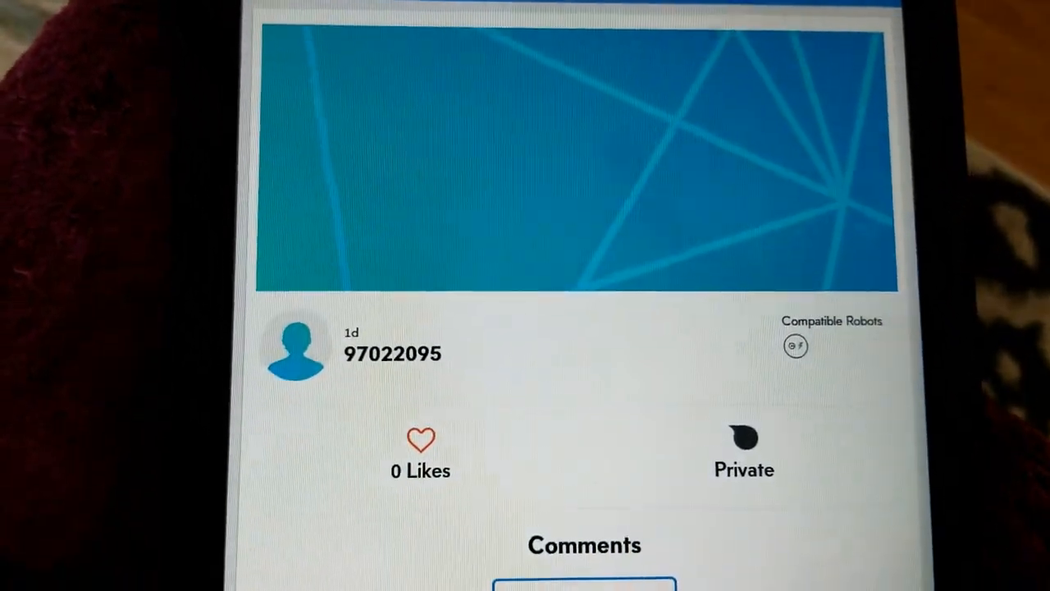
{"action": "scroll", "scroll_direction": "down", "scroll_amount": 3}
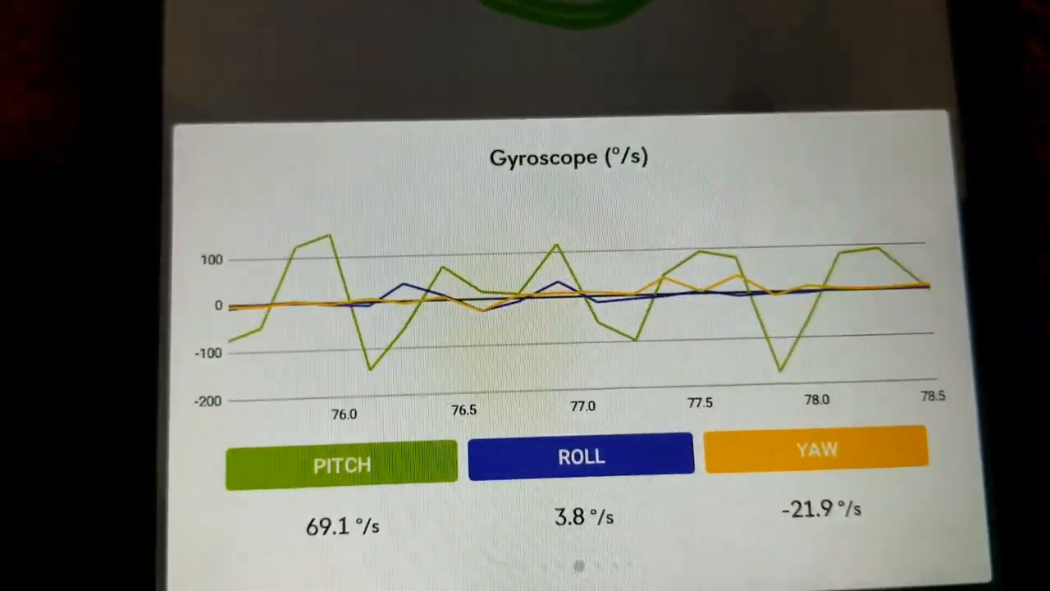
Close the gyroscope view and stop the running green spiral program.
{"action": "scroll", "scroll_direction": "left", "scroll_amount": 3}
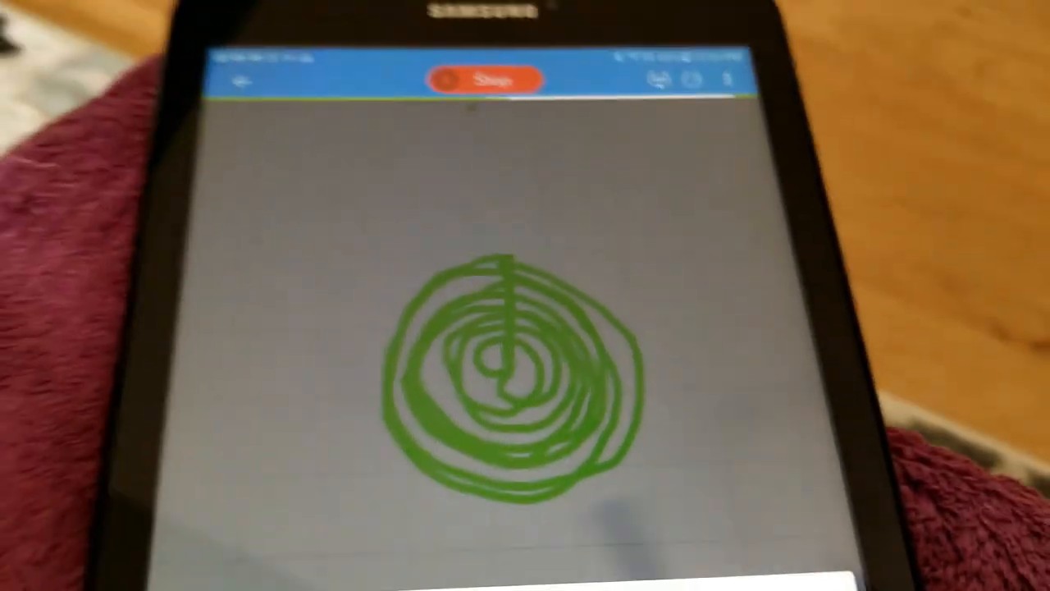
{"action": "left_click", "coordinate": [492, 80]}
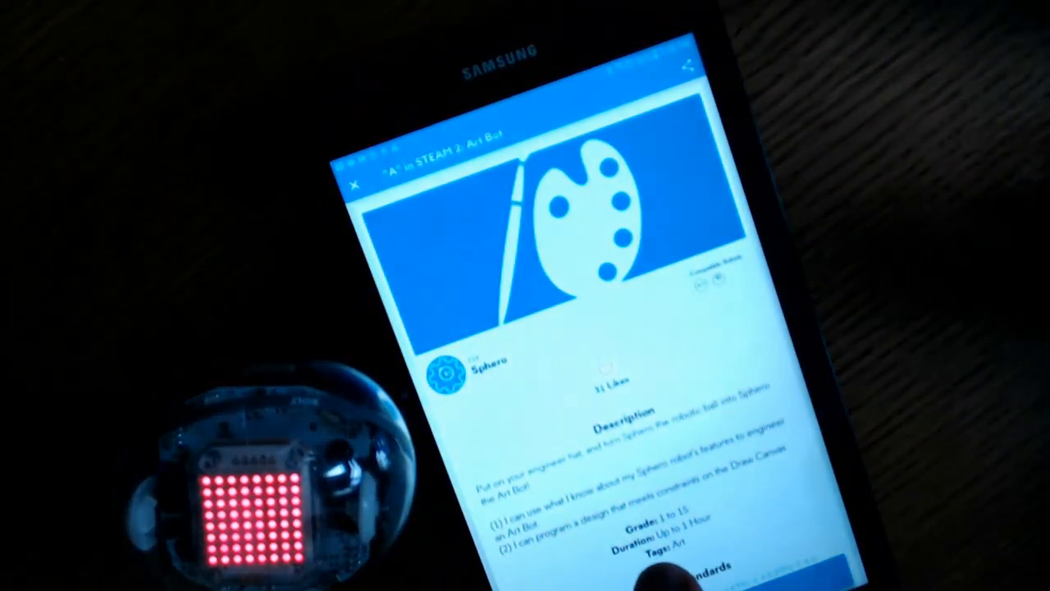
Scroll the Art Bot lesson down past Build Your Bot to the Reflection step.
{"action": "scroll", "scroll_direction": "up", "scroll_amount": 3}
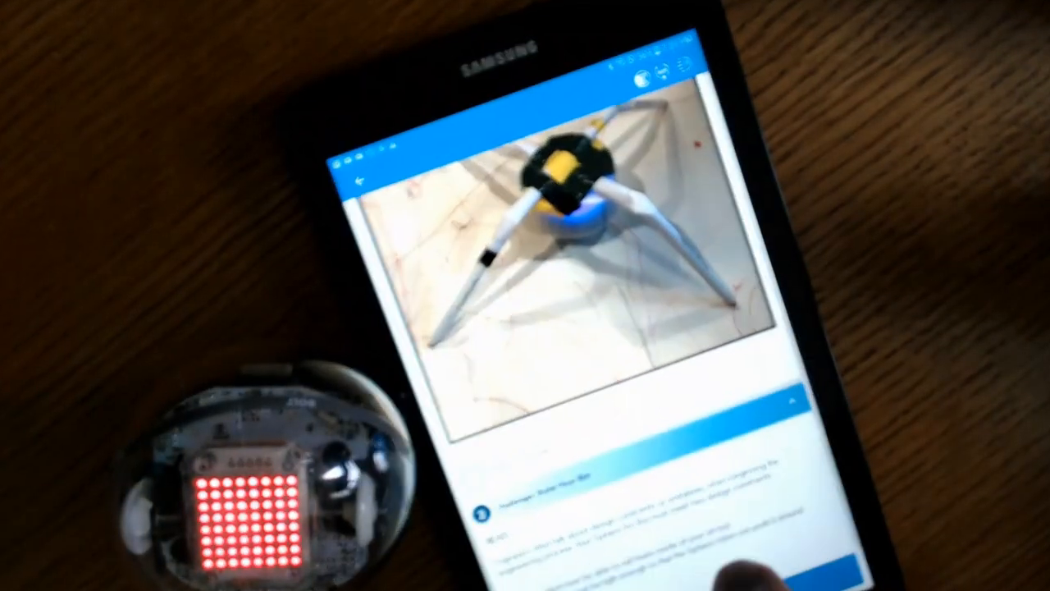
{"action": "scroll", "scroll_direction": "up", "scroll_amount": 3}
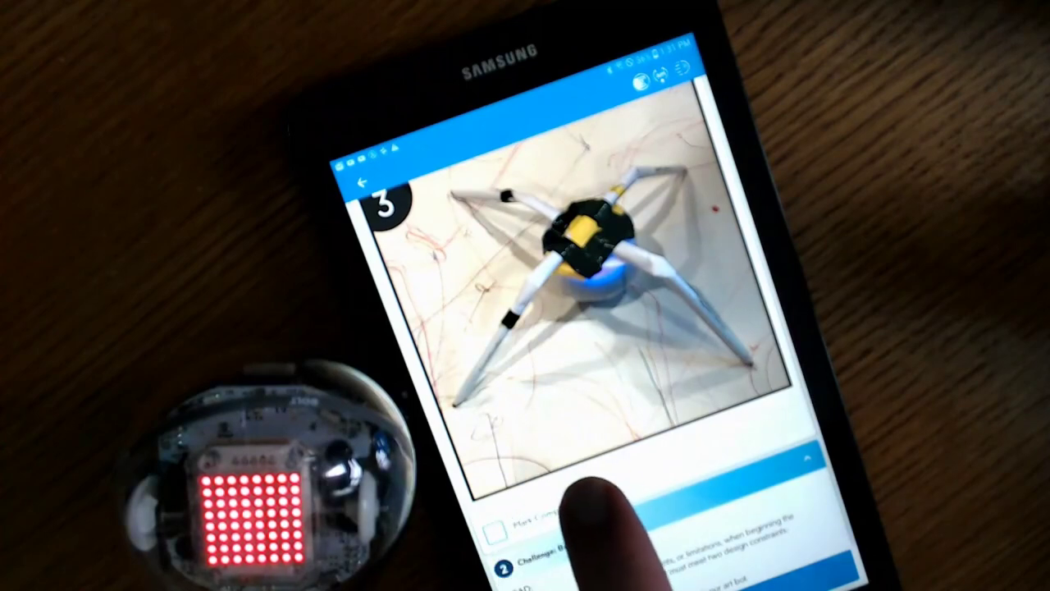
{"action": "scroll", "scroll_direction": "down", "scroll_amount": 3}
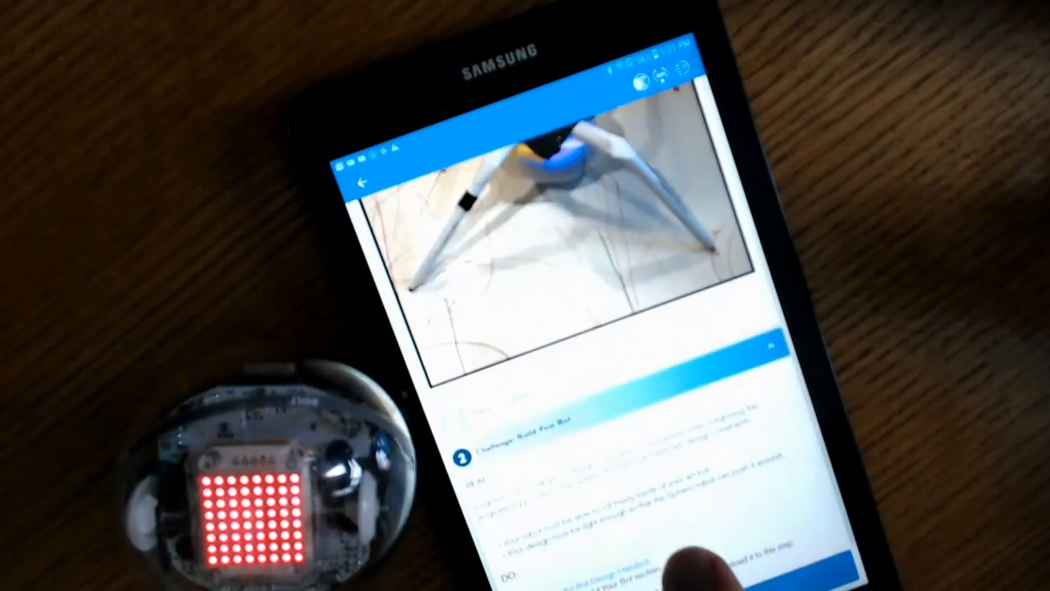
{"action": "scroll", "scroll_direction": "down", "scroll_amount": 3}
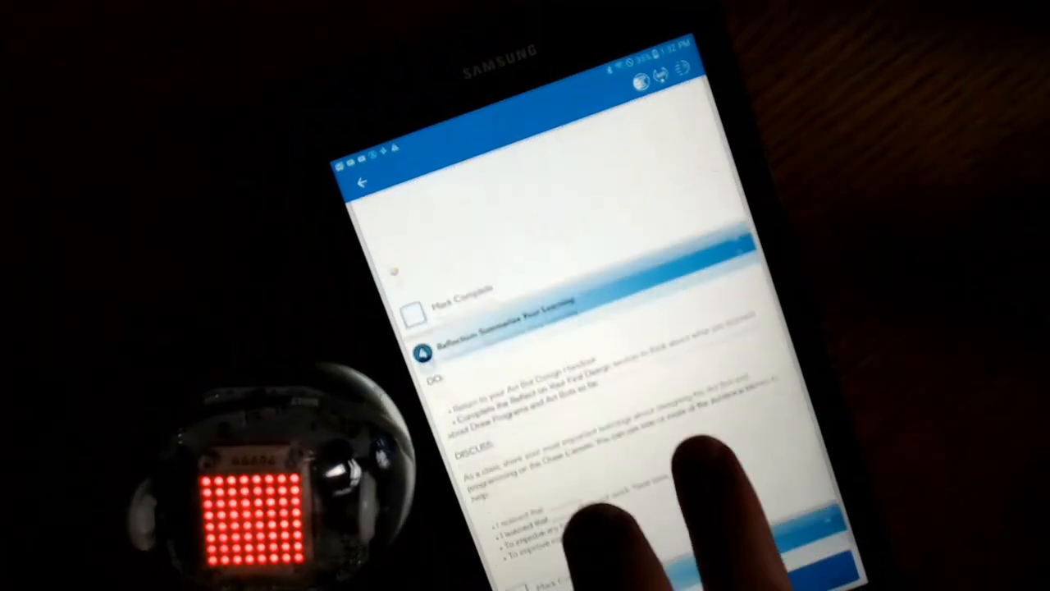